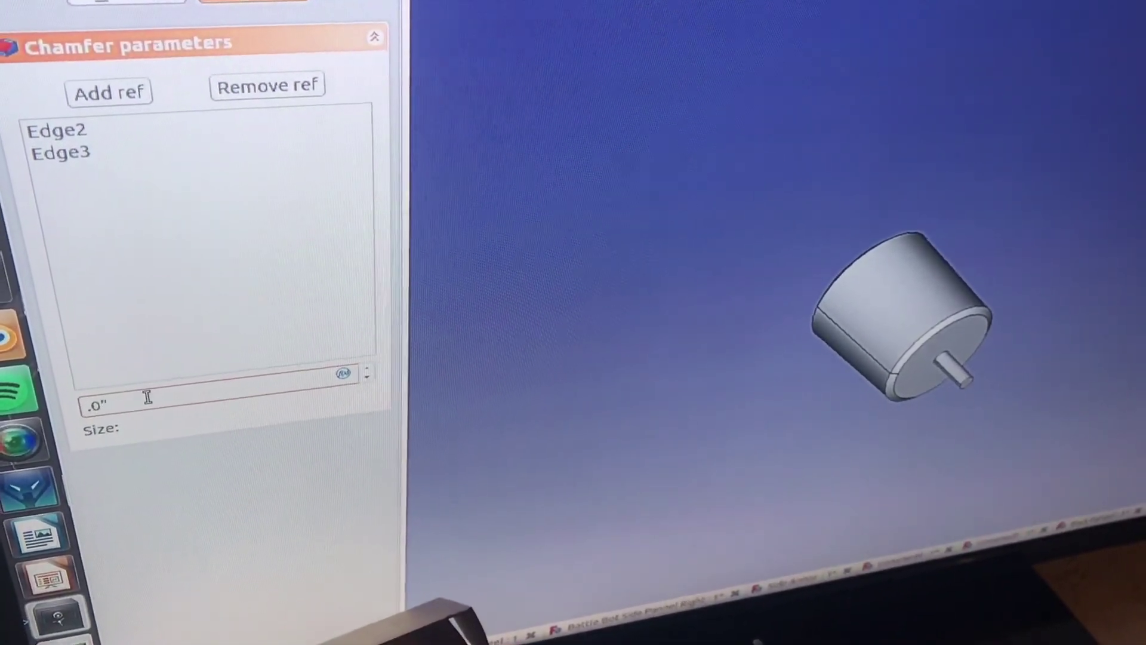
Apply a .0625" chamfer to Edge2 and Edge3 of the motor housing.
type(".0625")
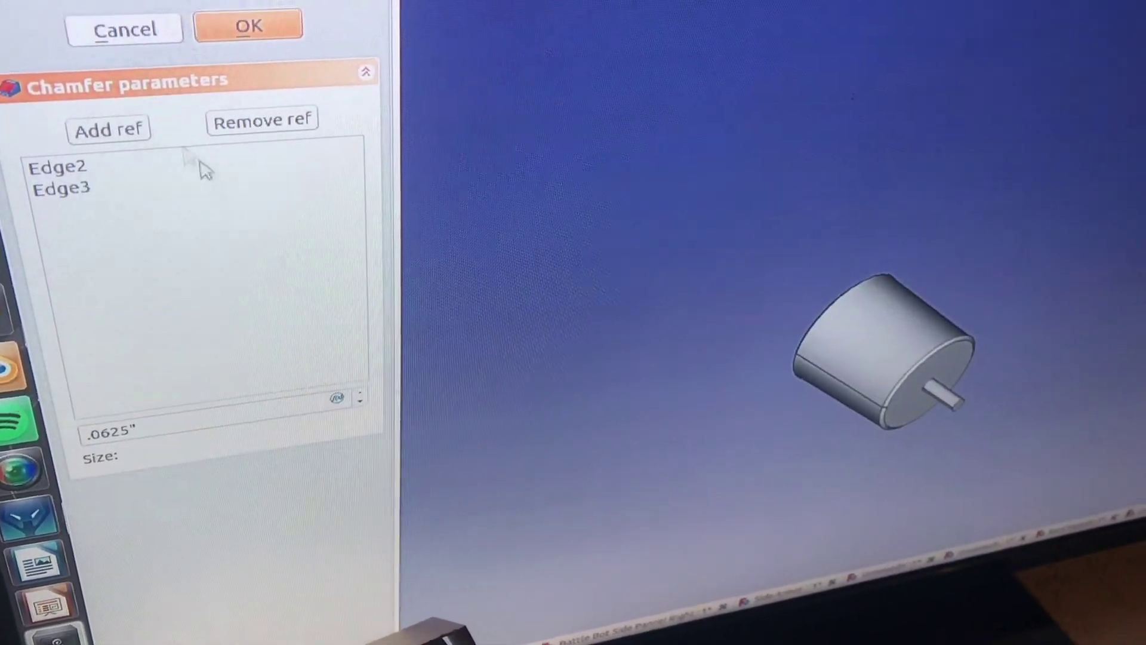
left_click(248, 27)
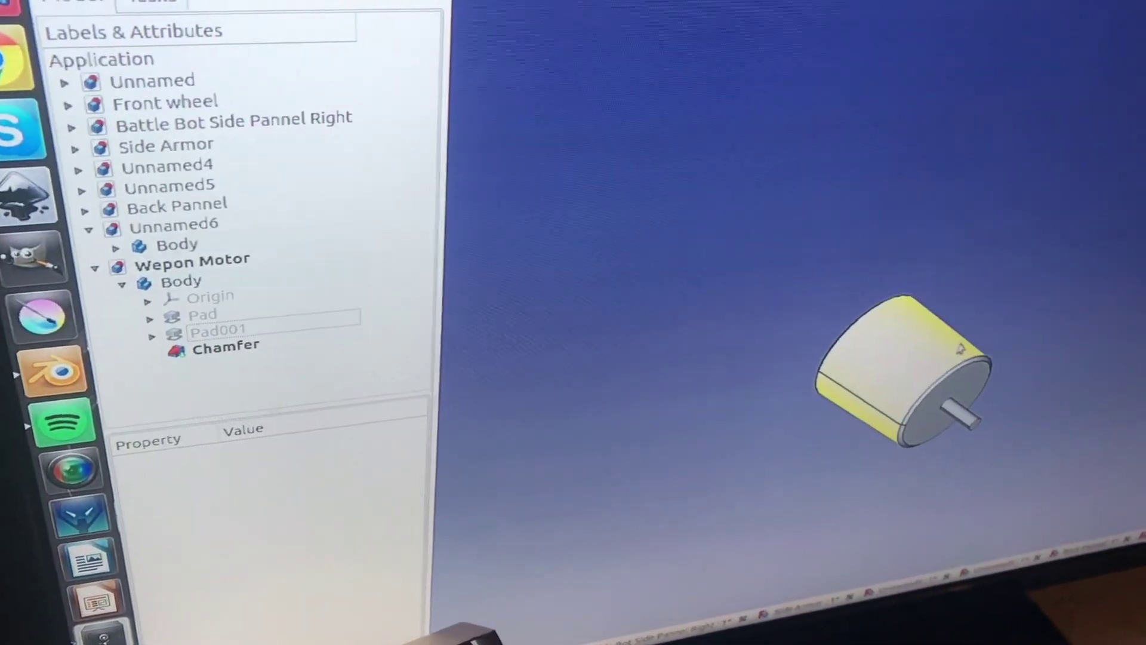